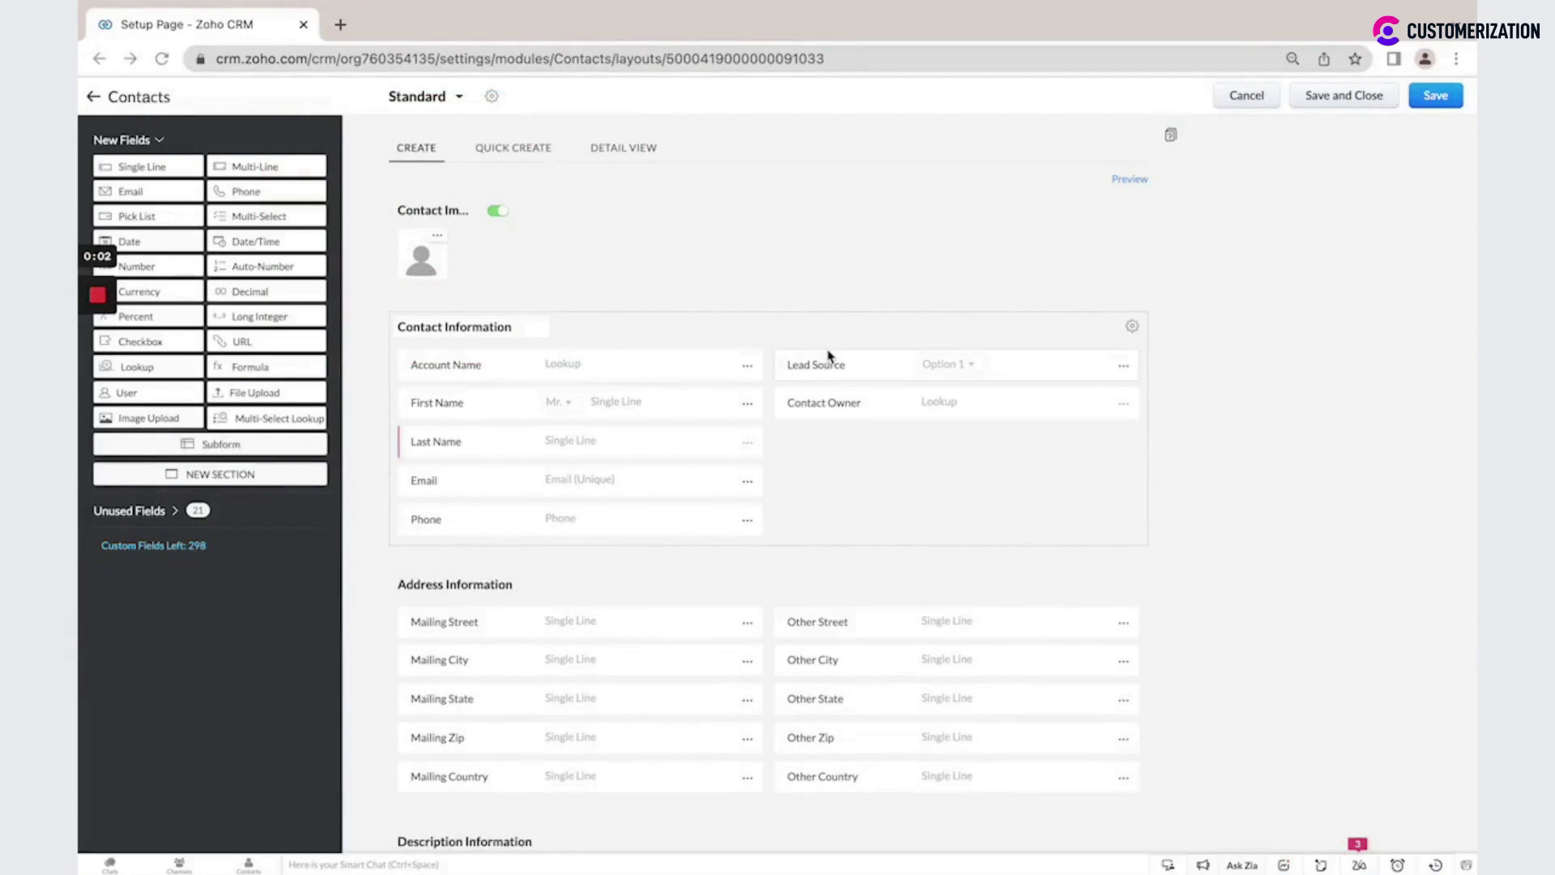
mouse_move(122, 177)
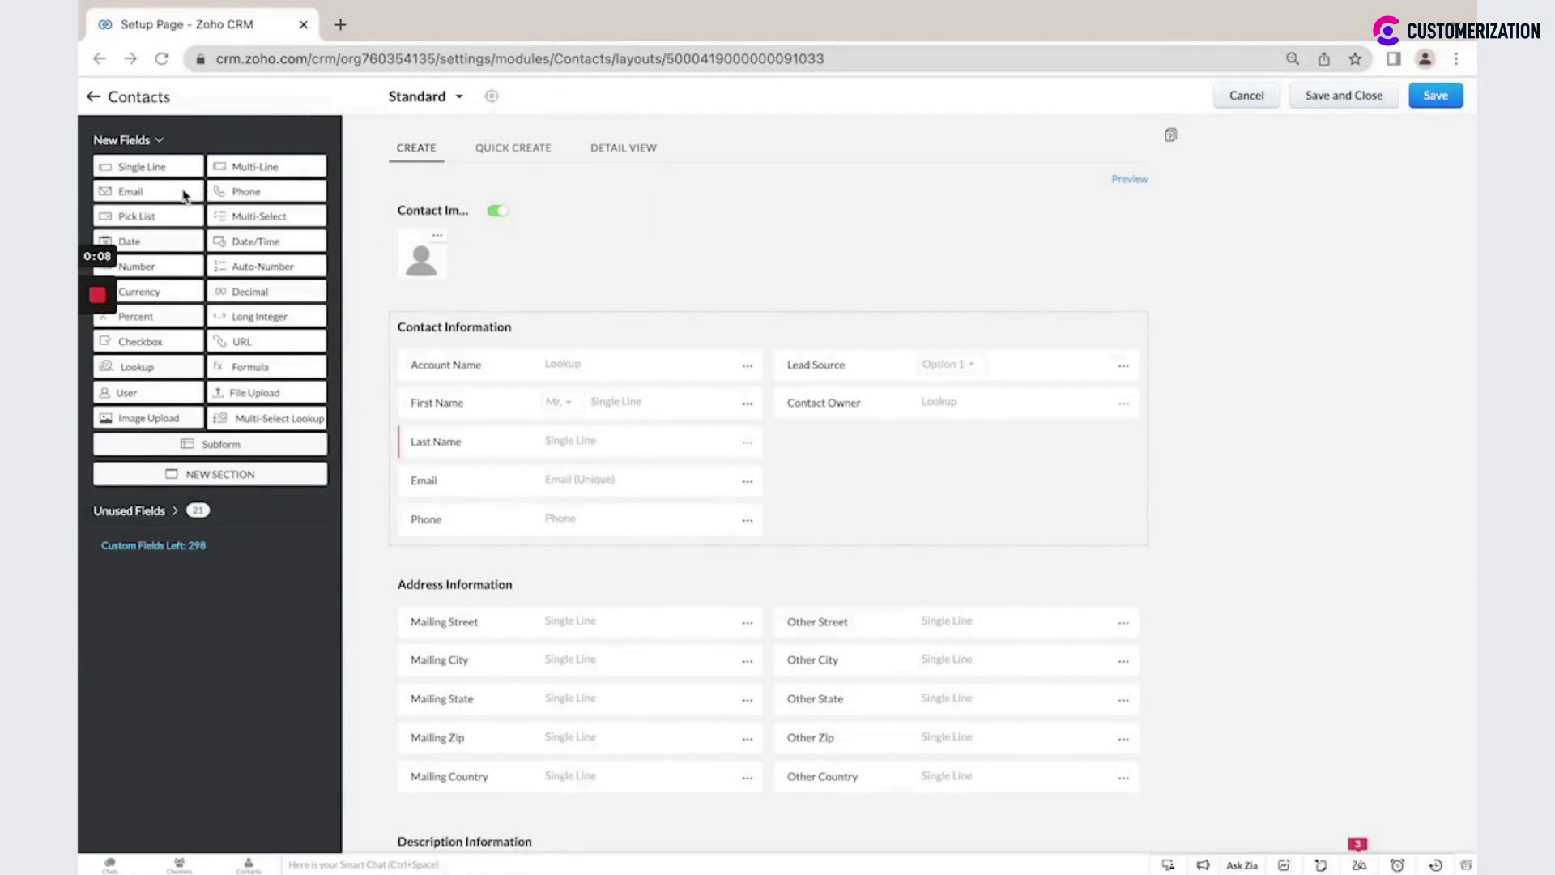
mouse_move(226, 224)
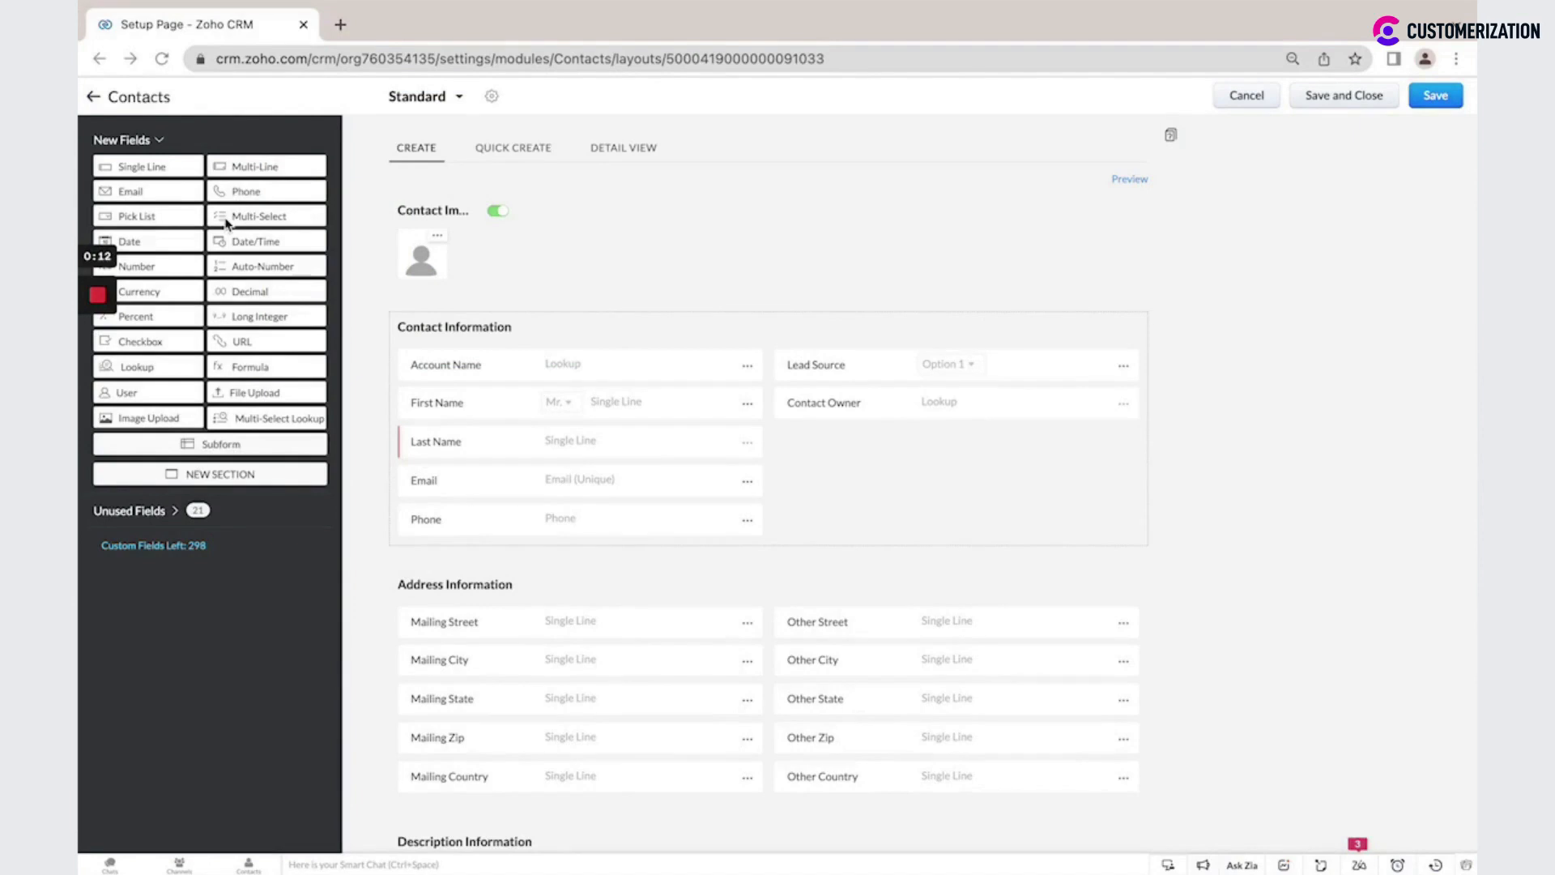
mouse_move(219, 244)
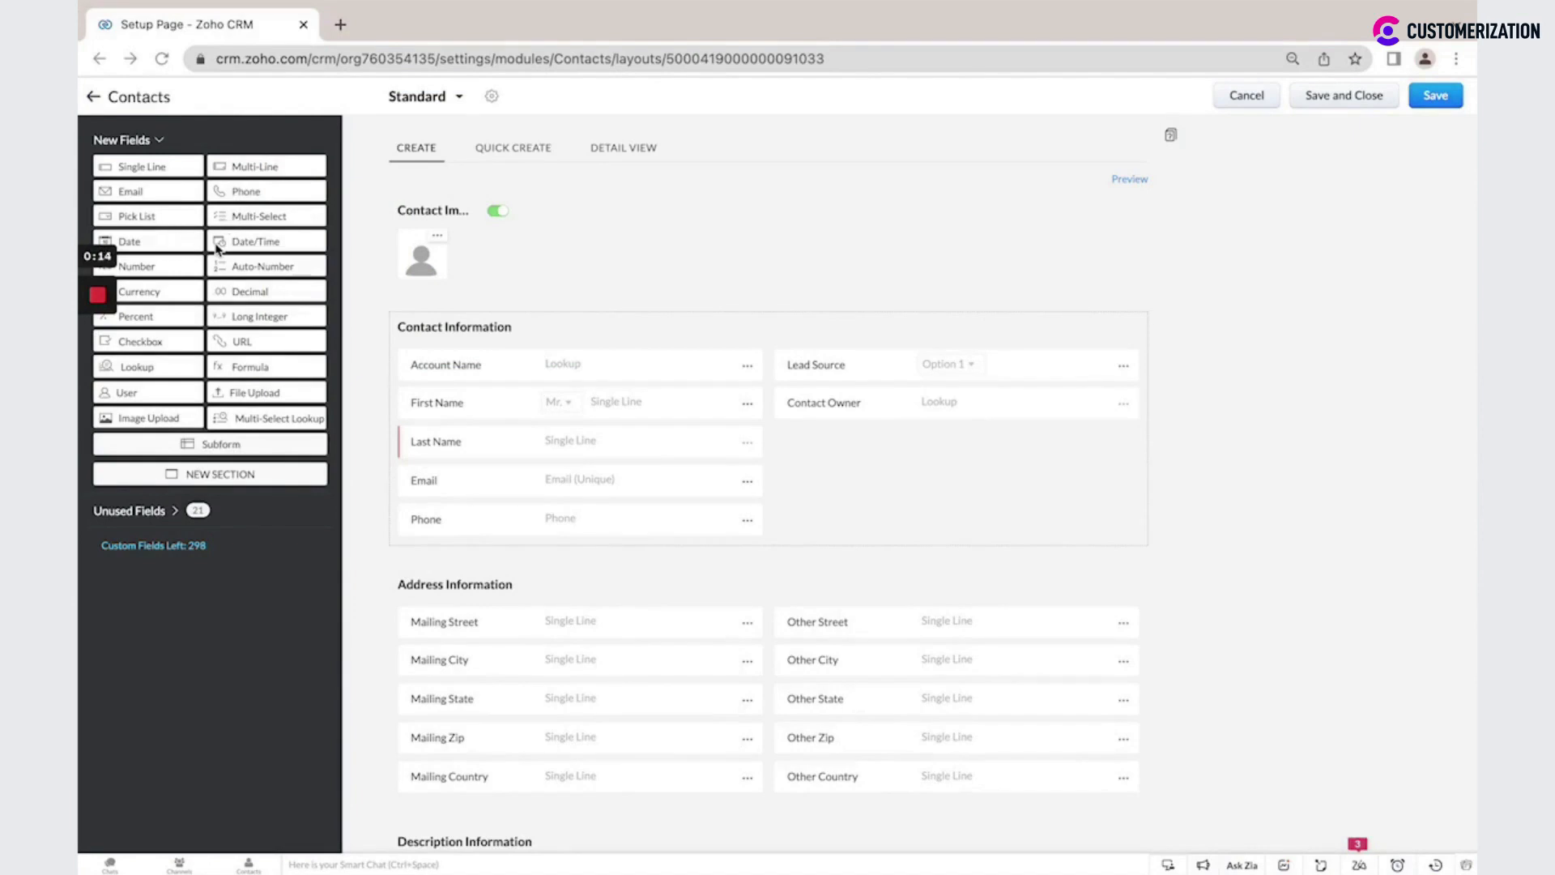
mouse_move(166, 278)
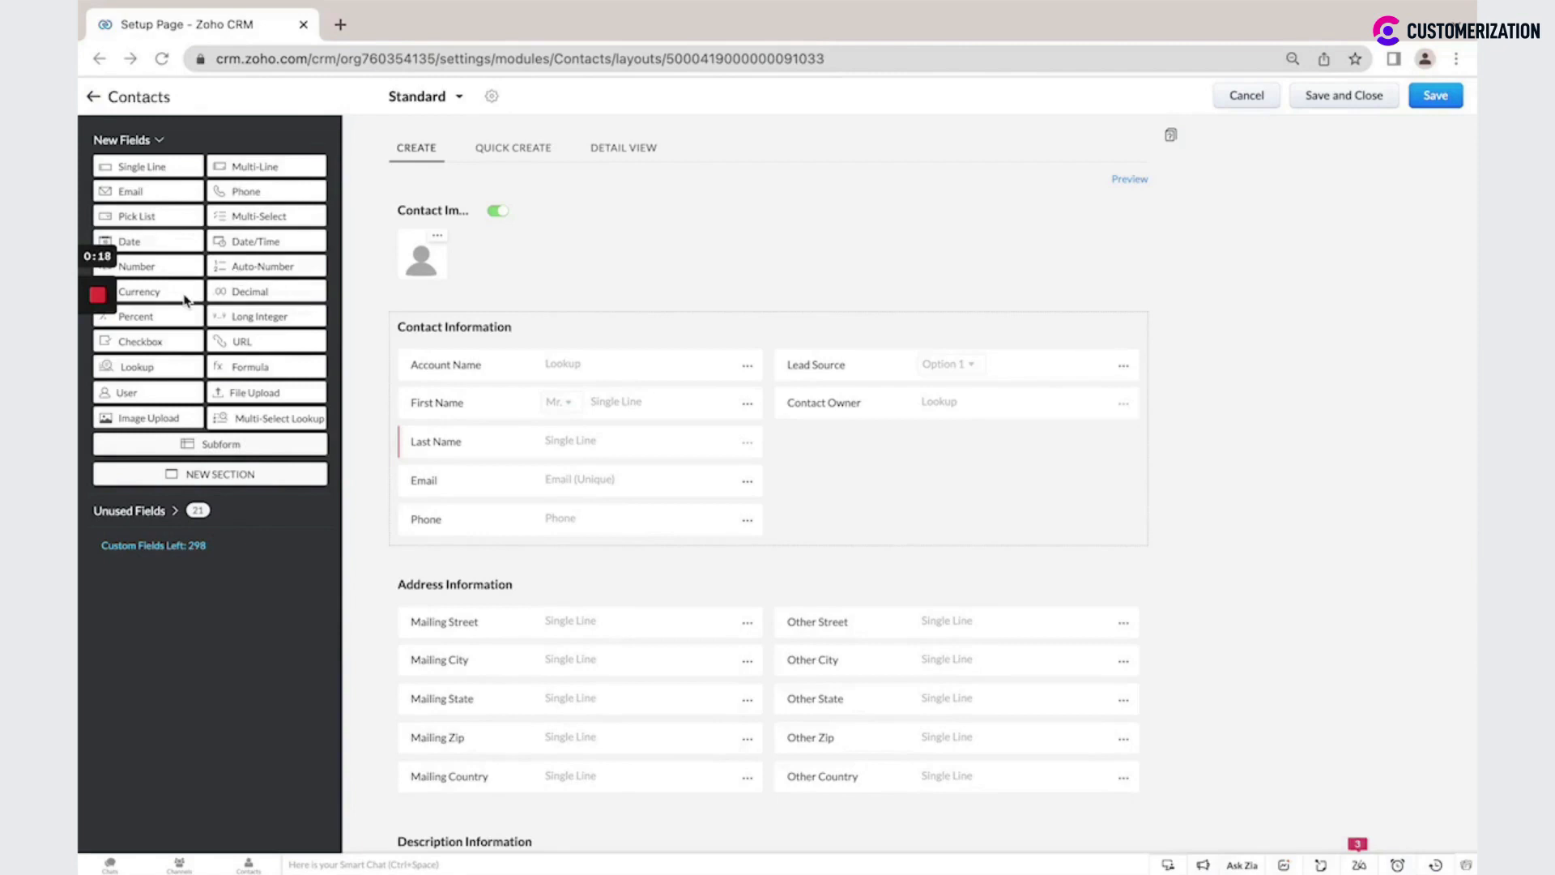
mouse_move(198, 315)
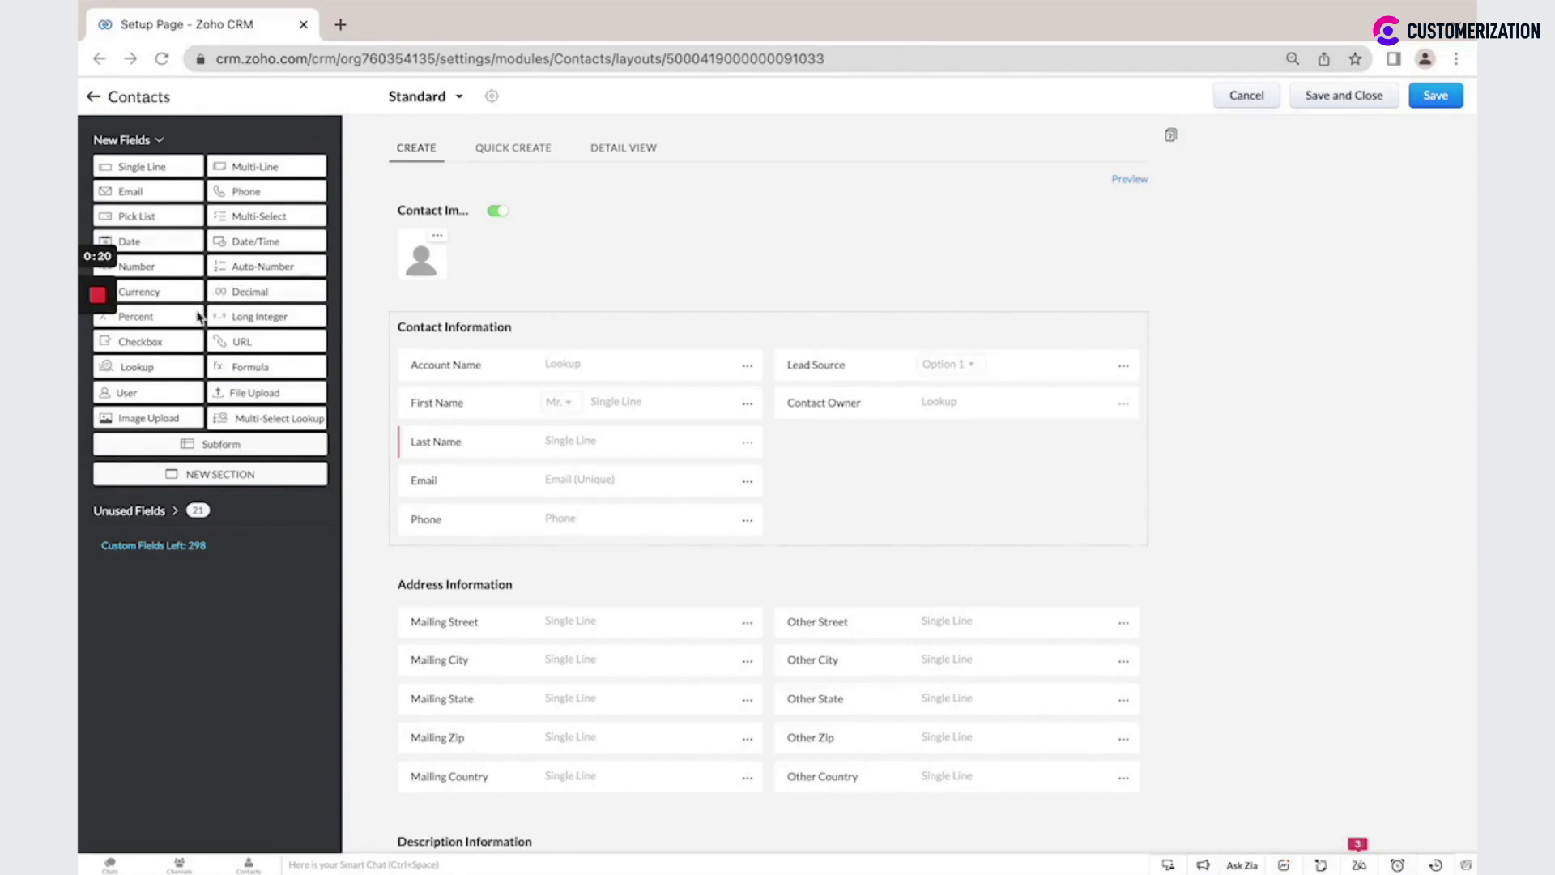
mouse_move(238, 325)
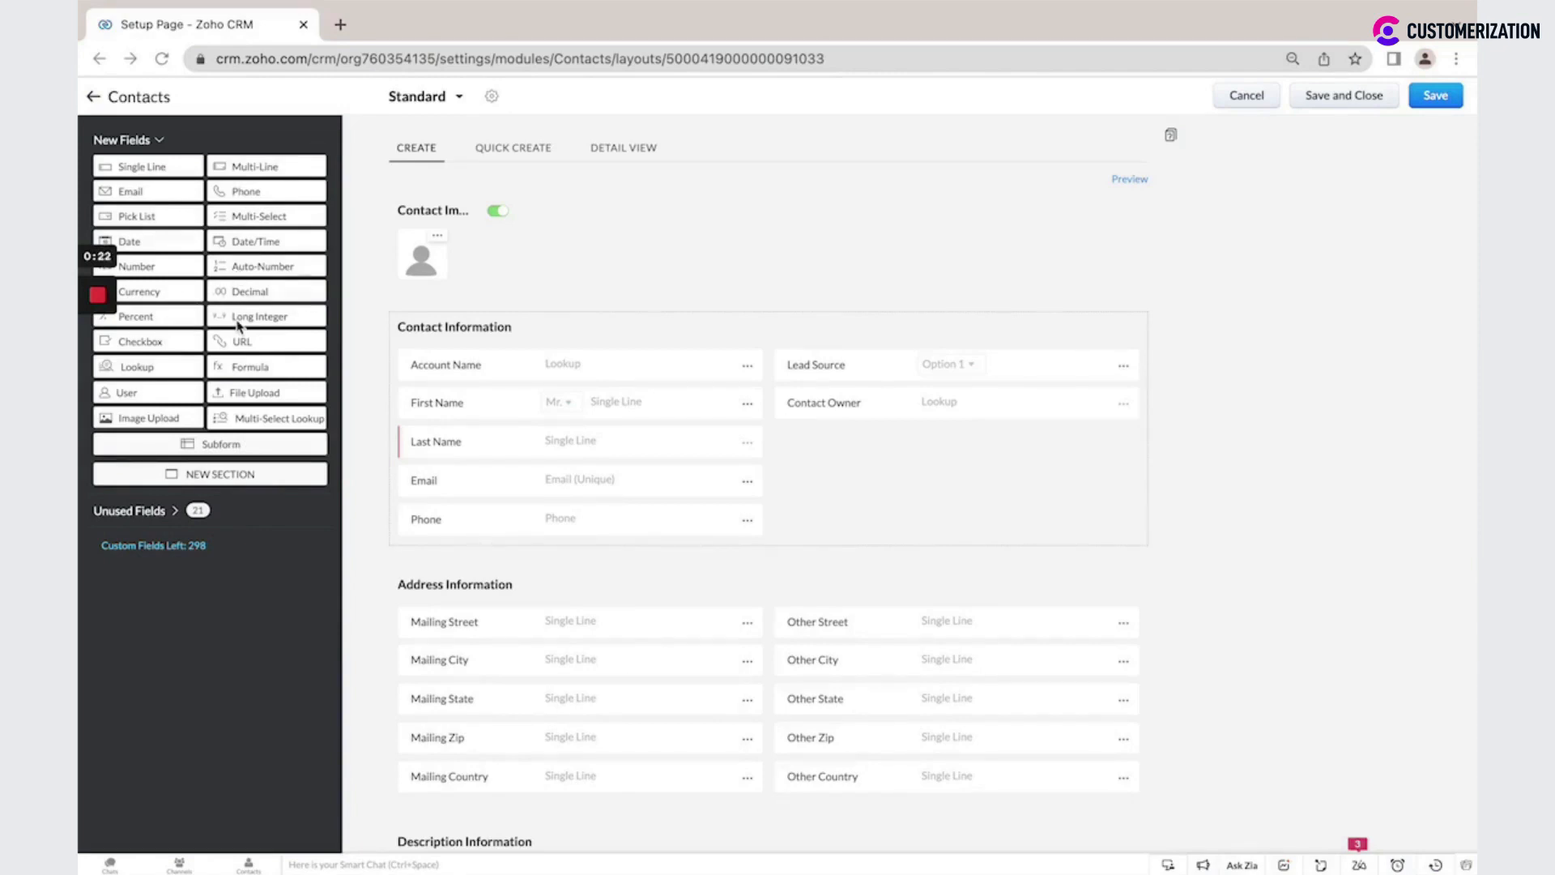
mouse_move(239, 347)
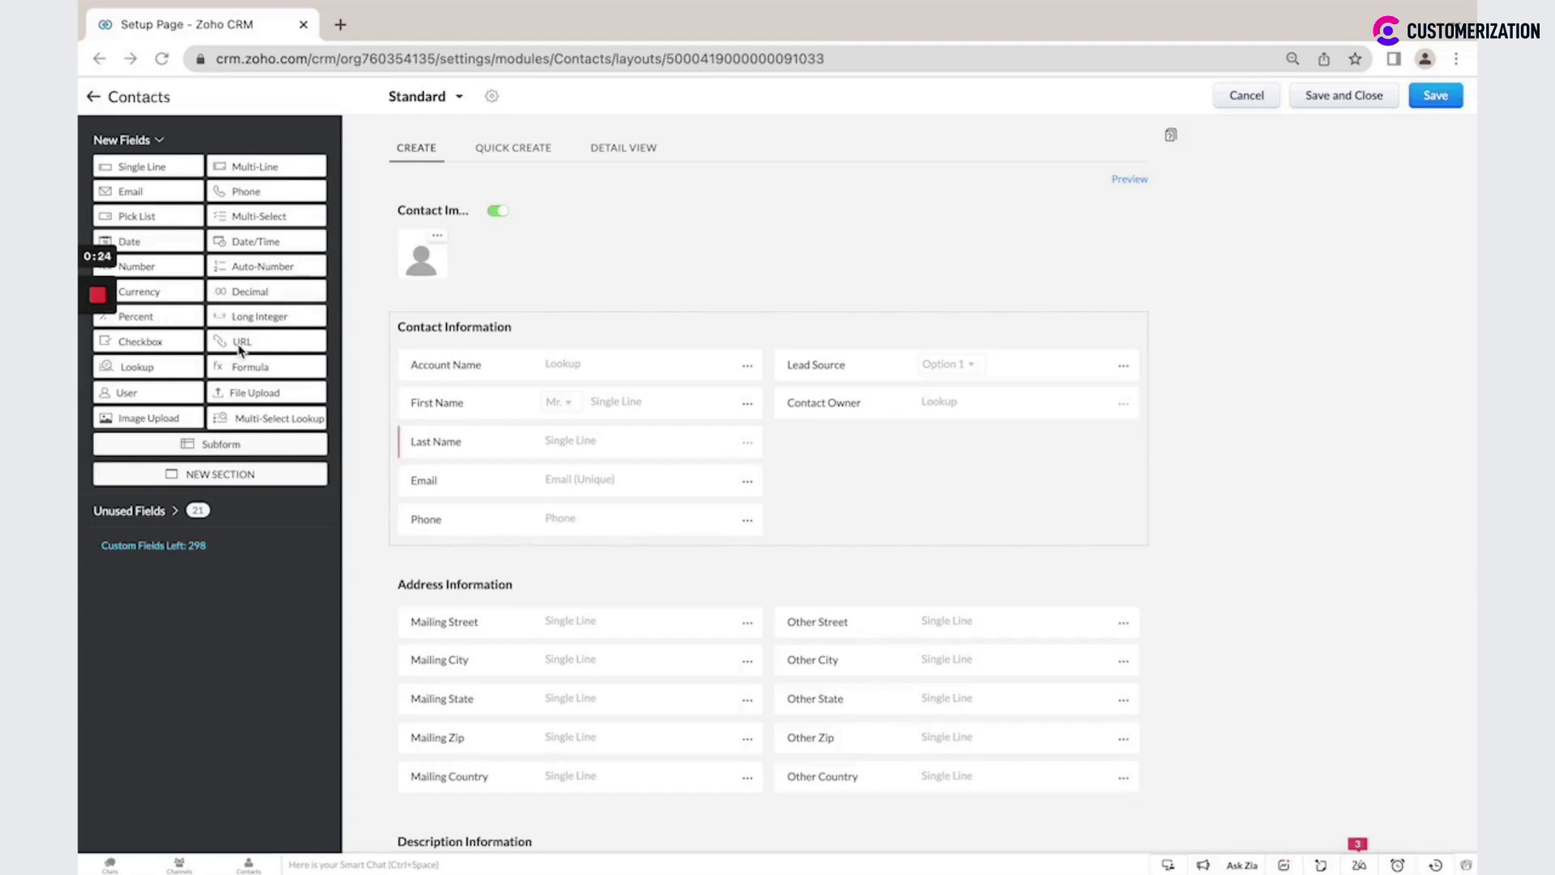
mouse_move(173, 382)
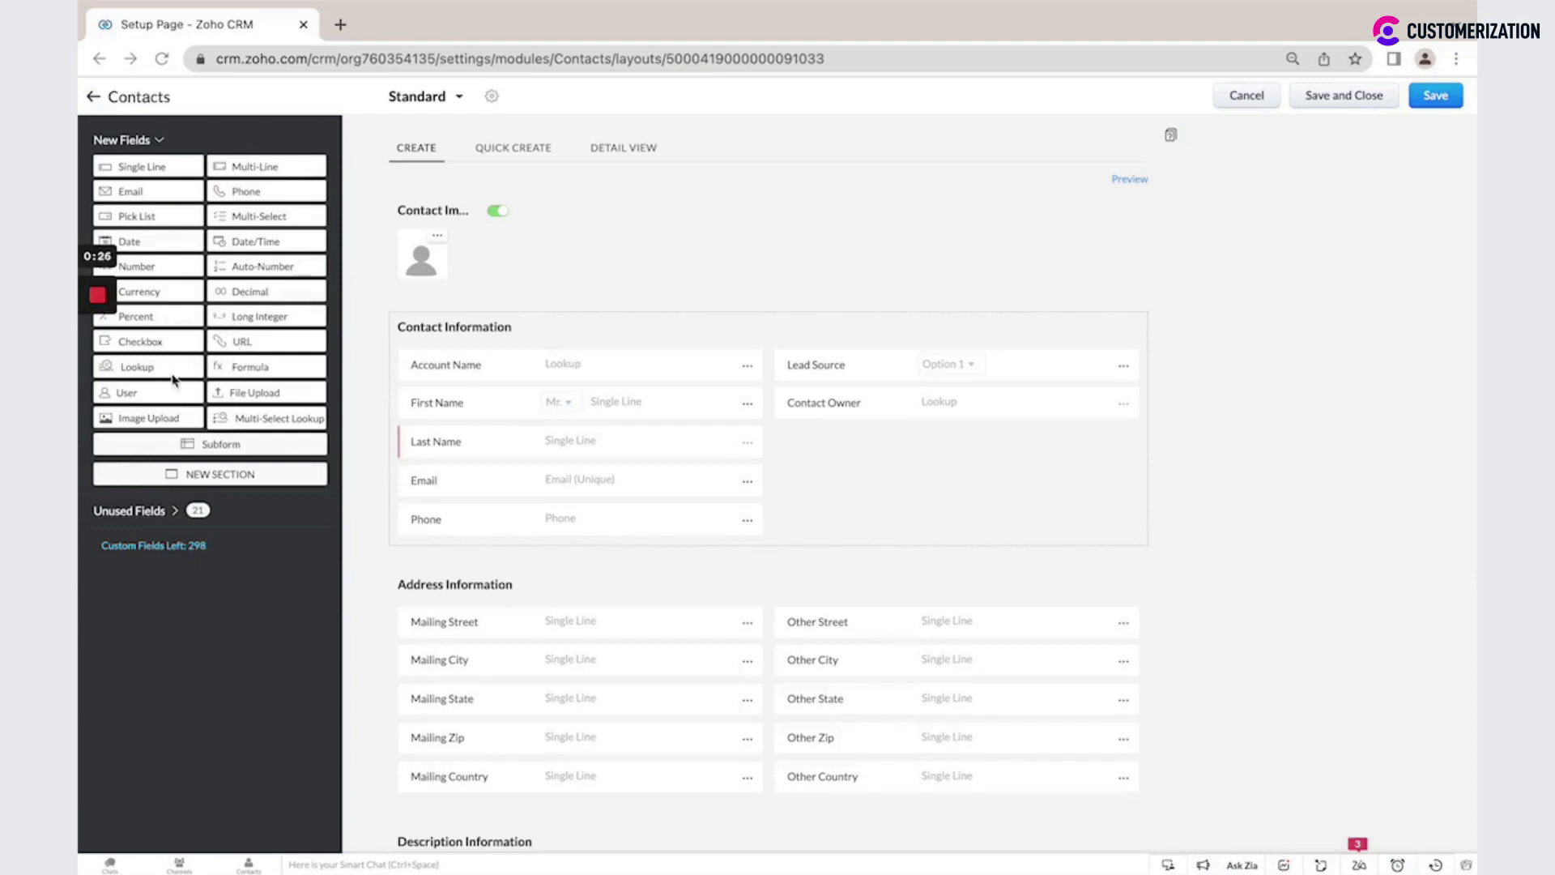
mouse_move(167, 375)
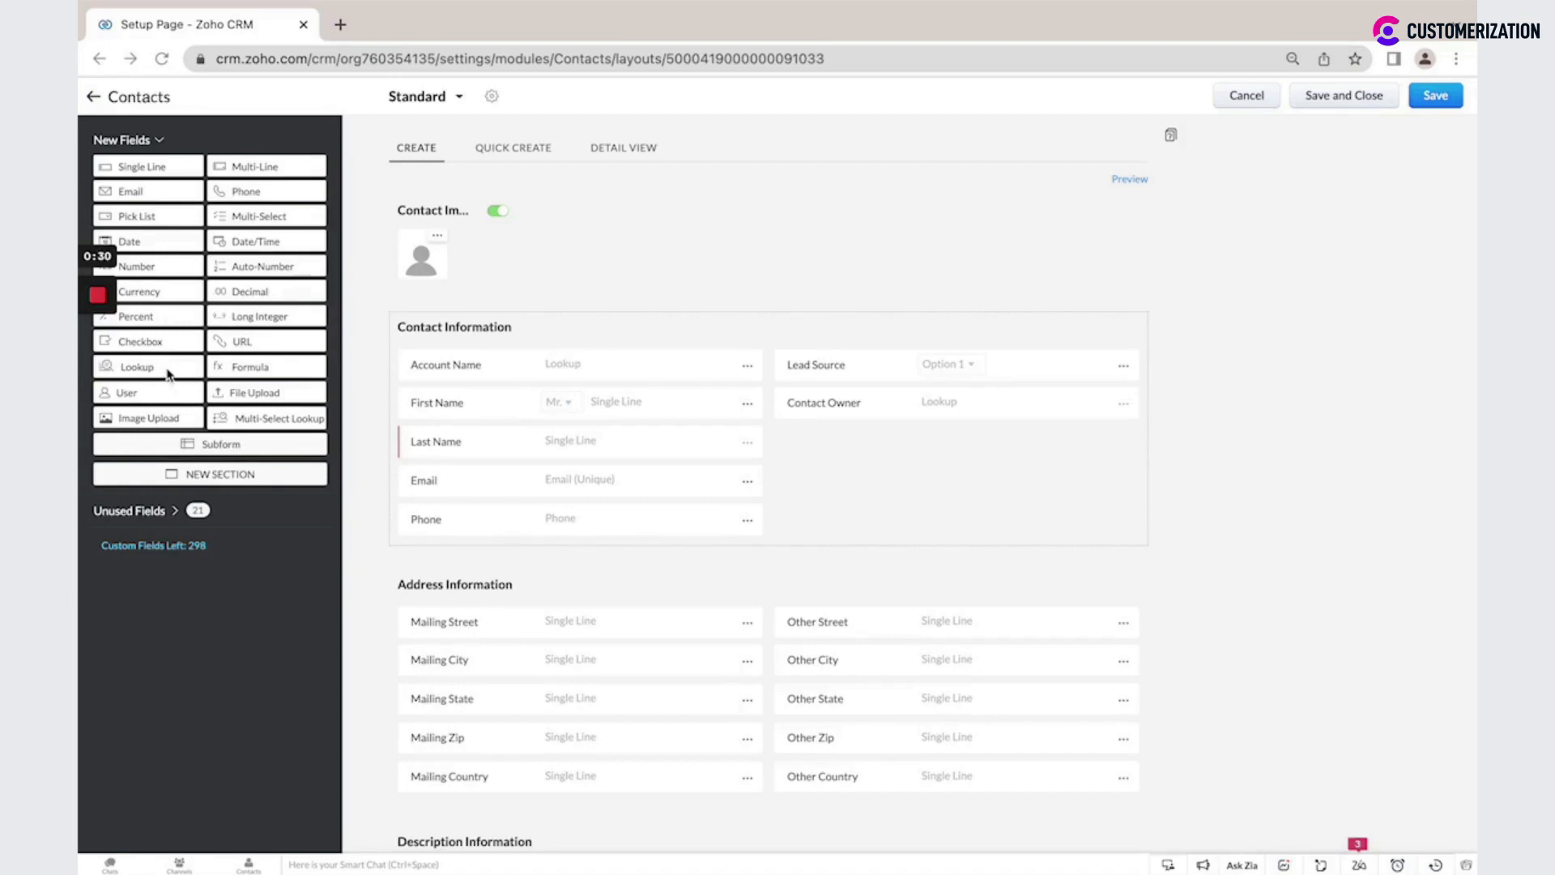
mouse_move(230, 375)
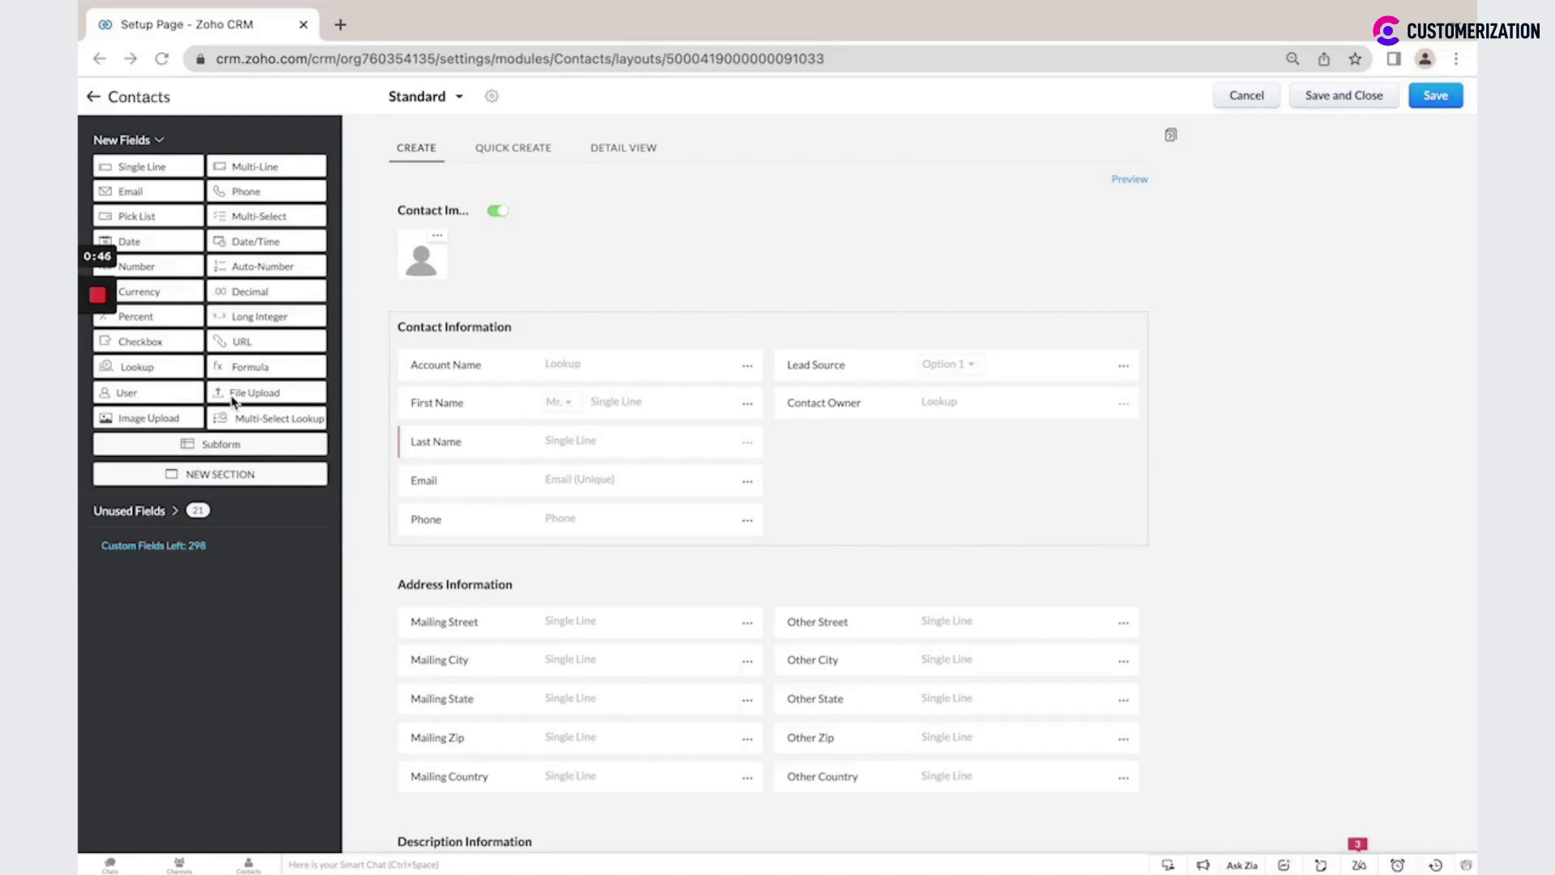
mouse_move(189, 432)
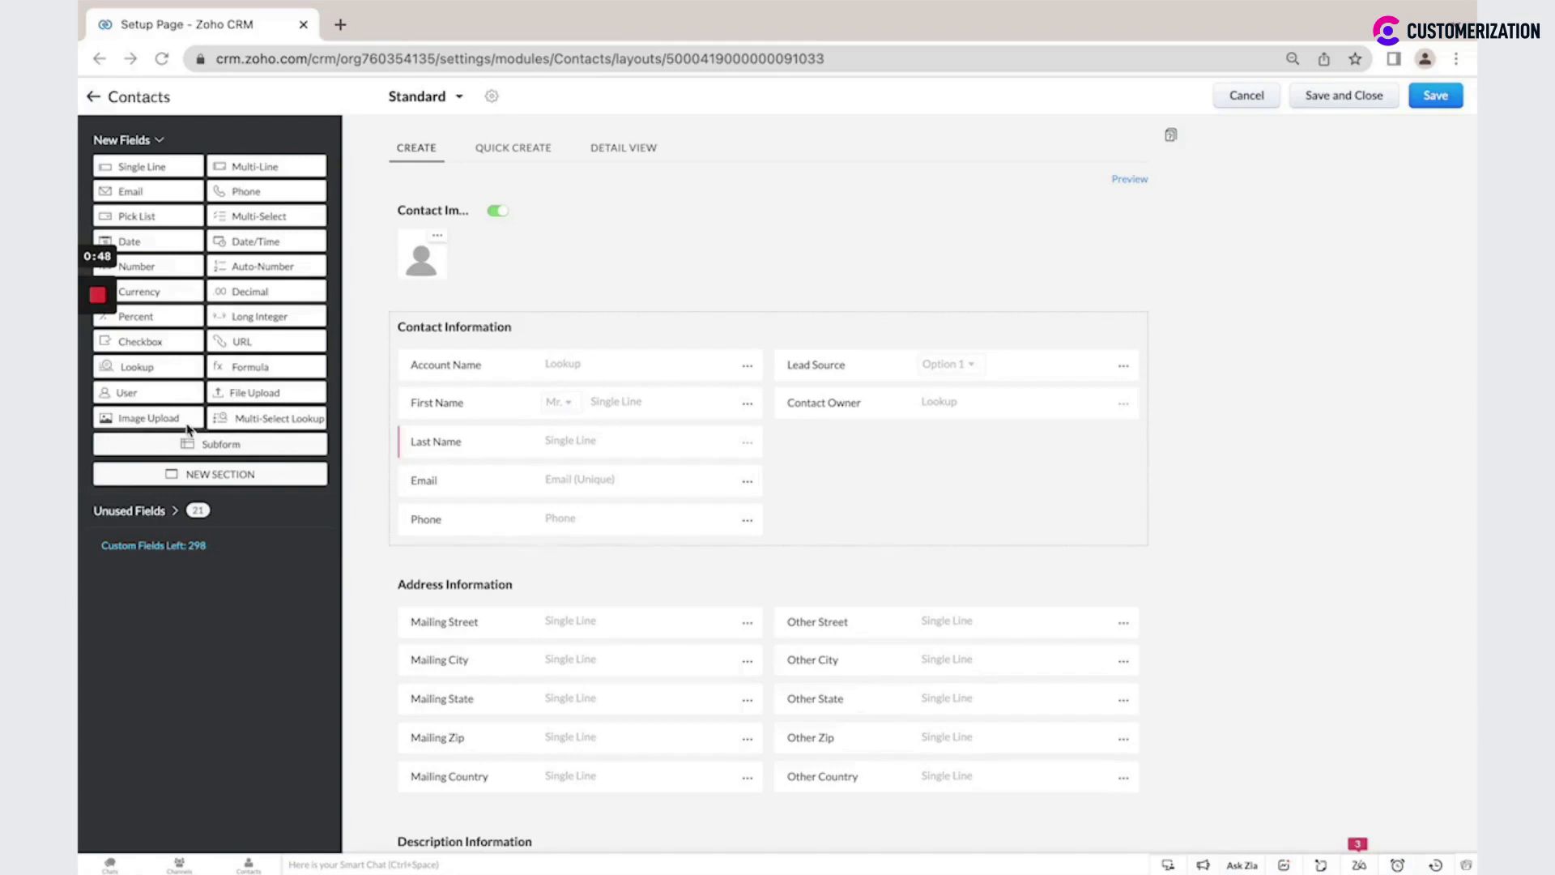
mouse_move(243, 432)
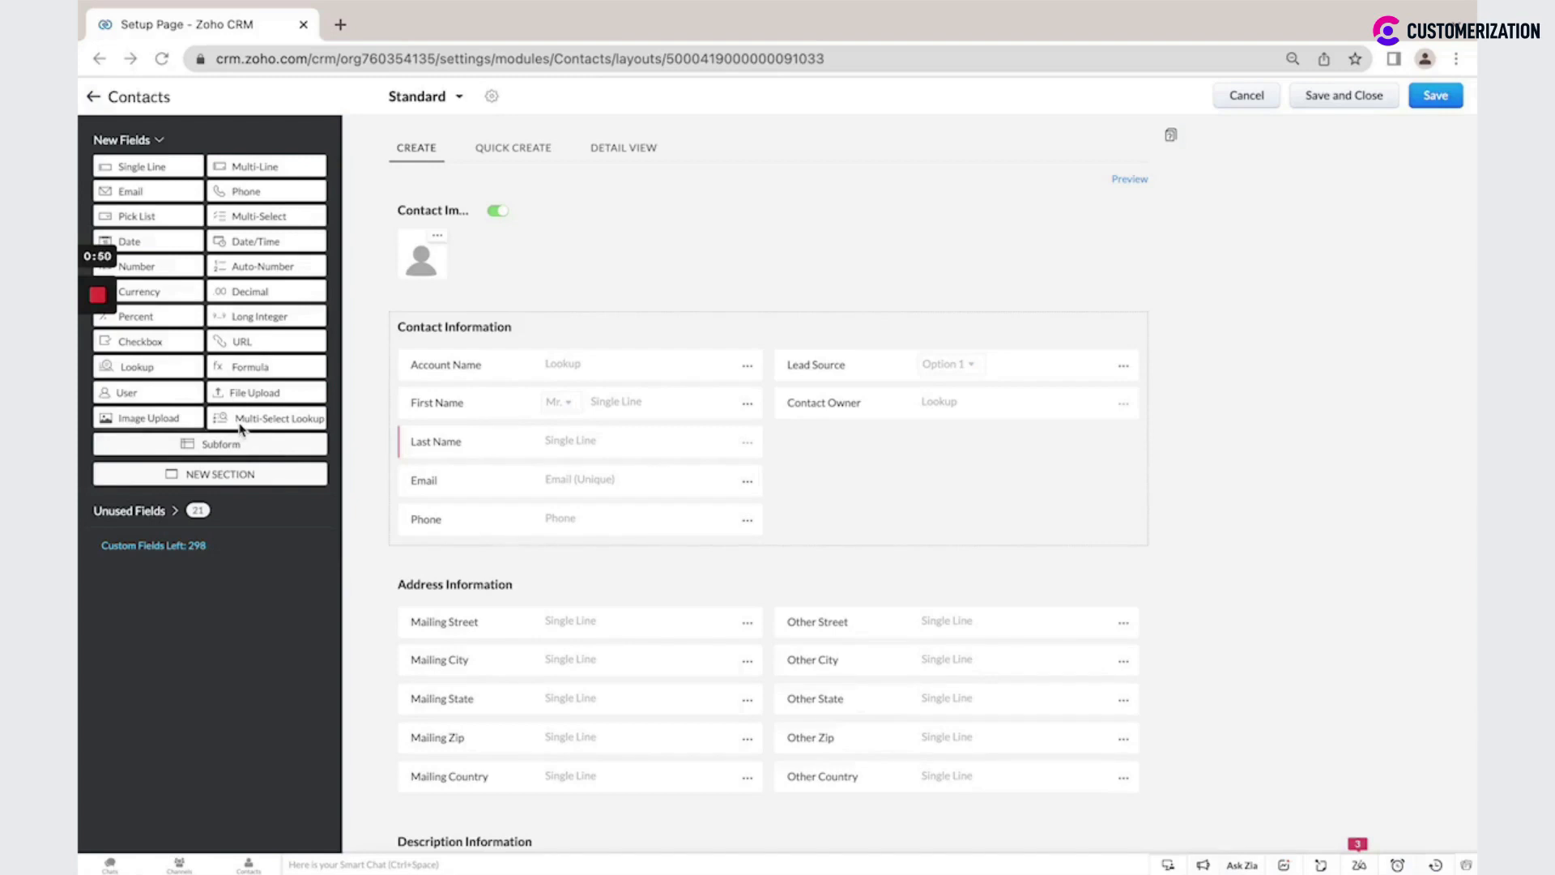